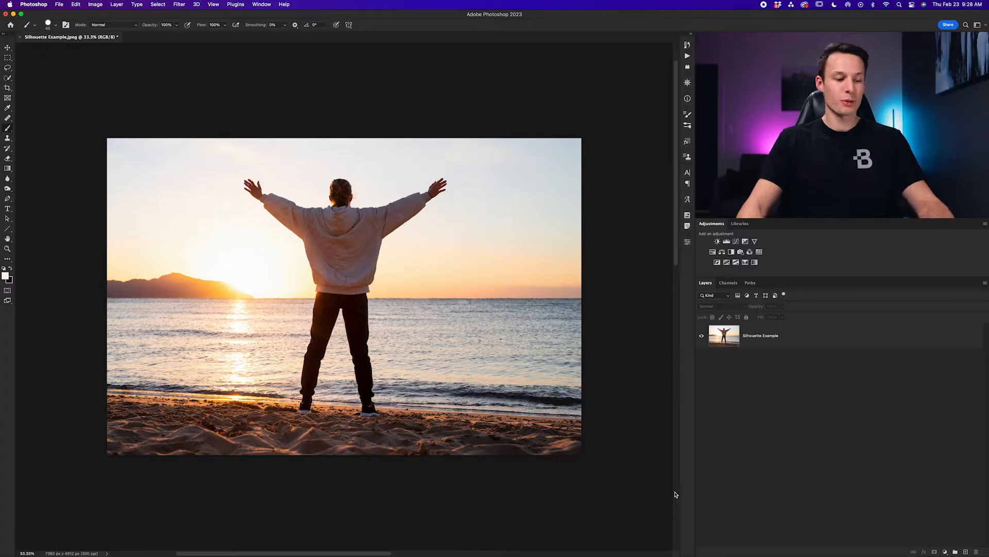
Use Select Subject with the Quick Selection tool to outline the person on the photo layer.
key("w")
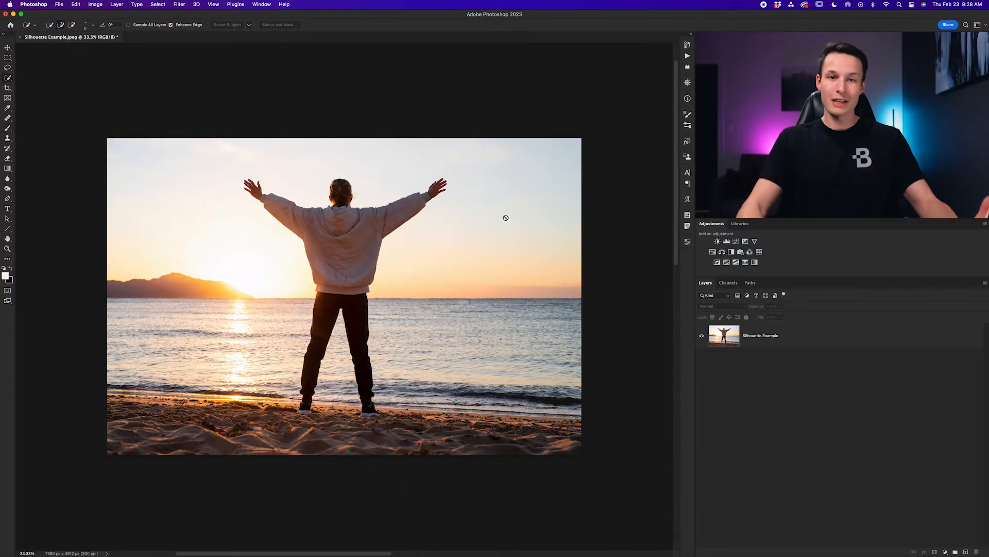
left_click(760, 335)
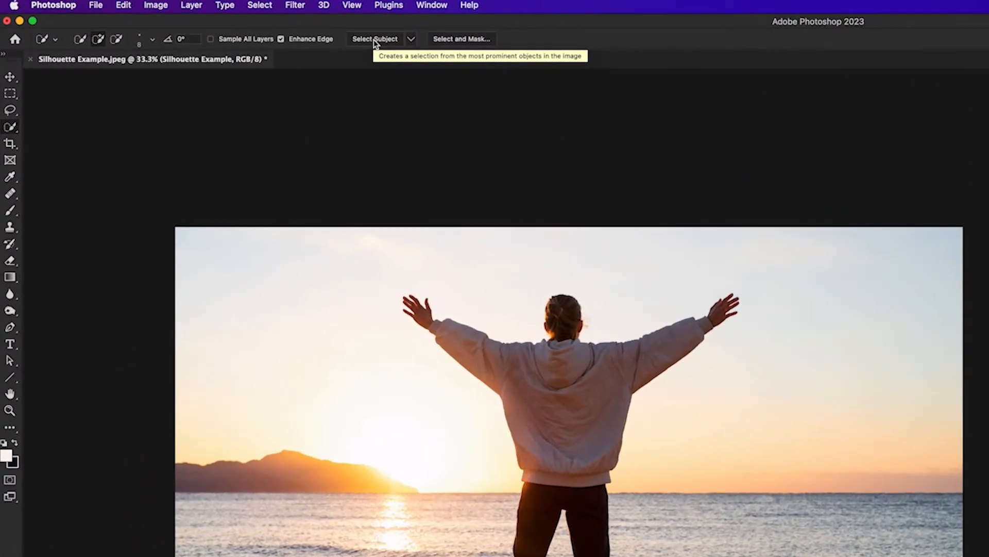
left_click(411, 39)
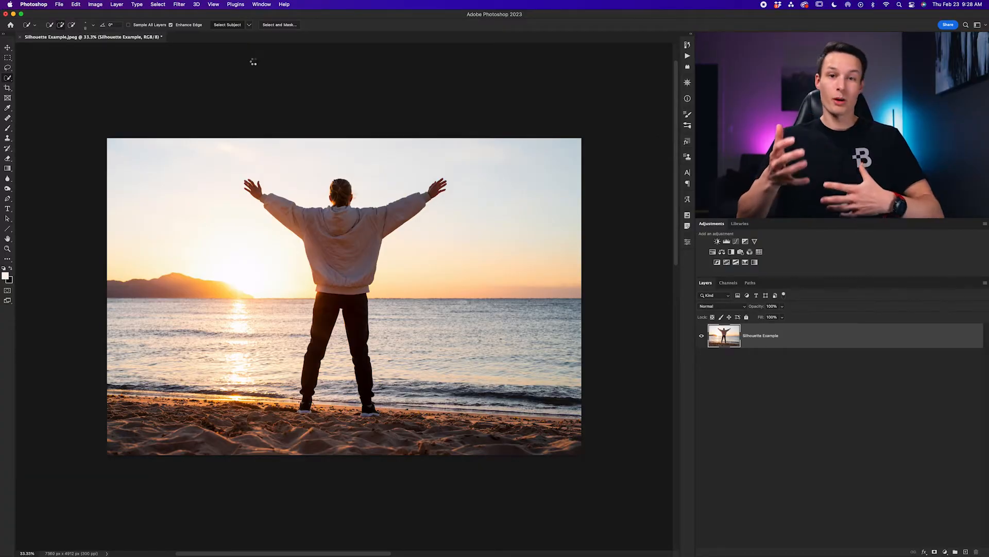
left_click(226, 24)
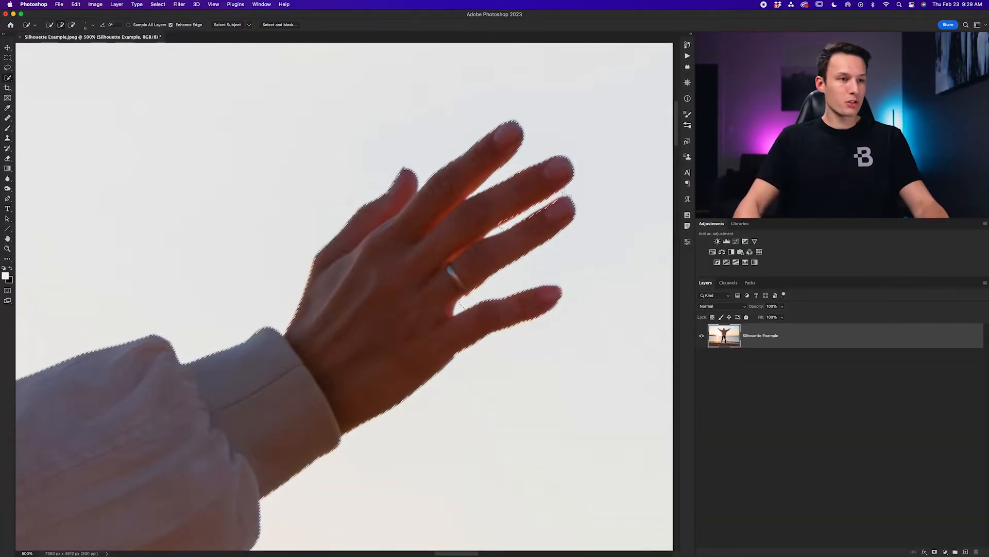
Enter Quick Mask and brush the overlay to clean up the hand and finger edges.
key("q")
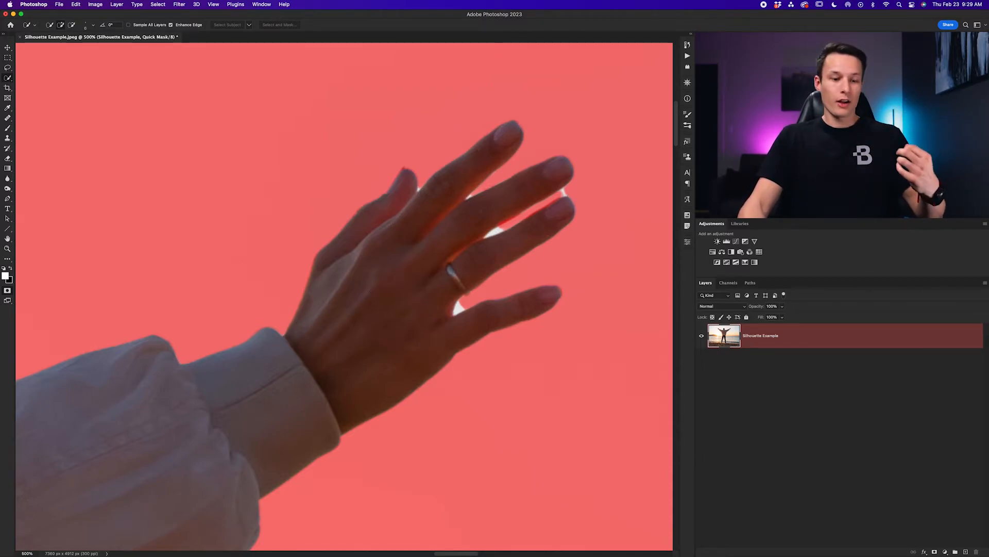
key("b")
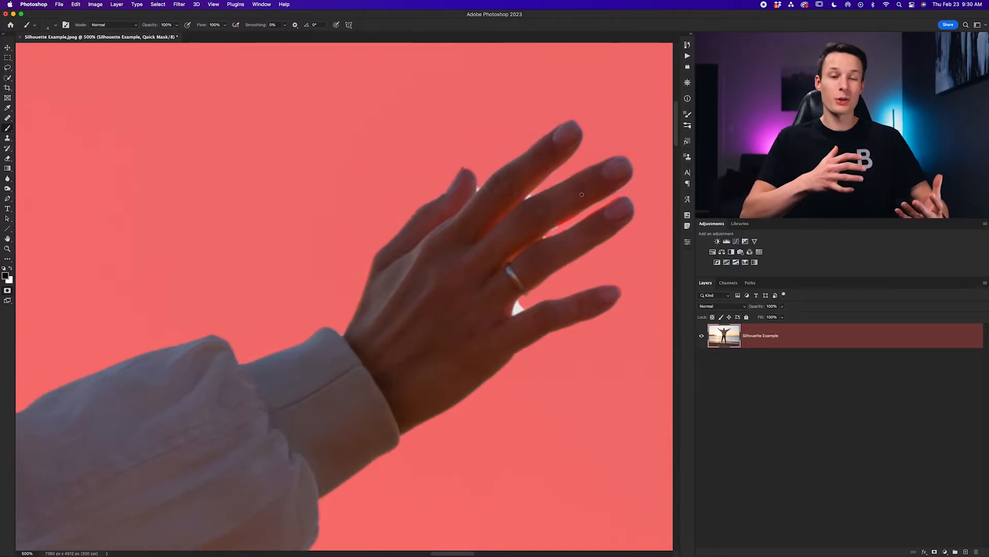
mouse_move(571, 197)
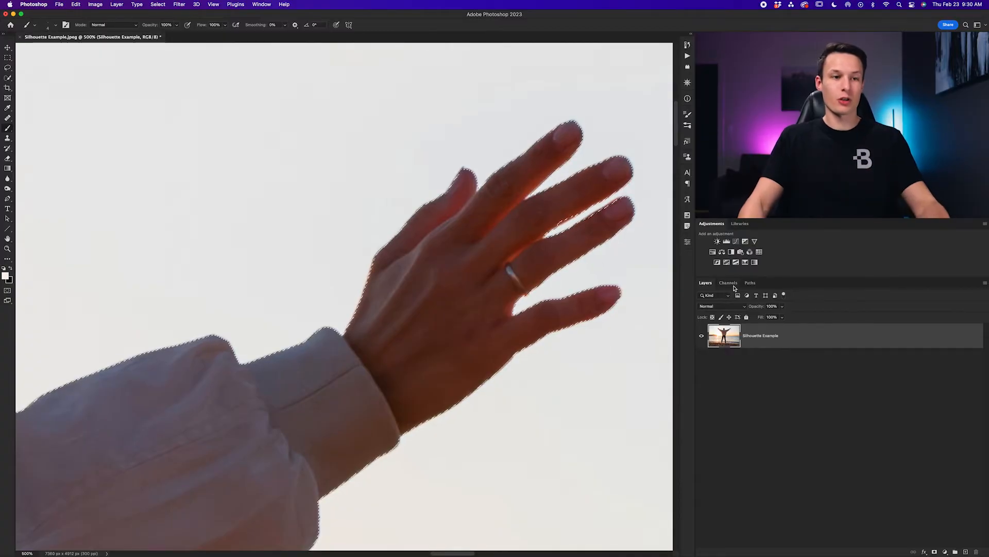
Load the saved Person channel from the Channels panel as a selection.
left_click(729, 282)
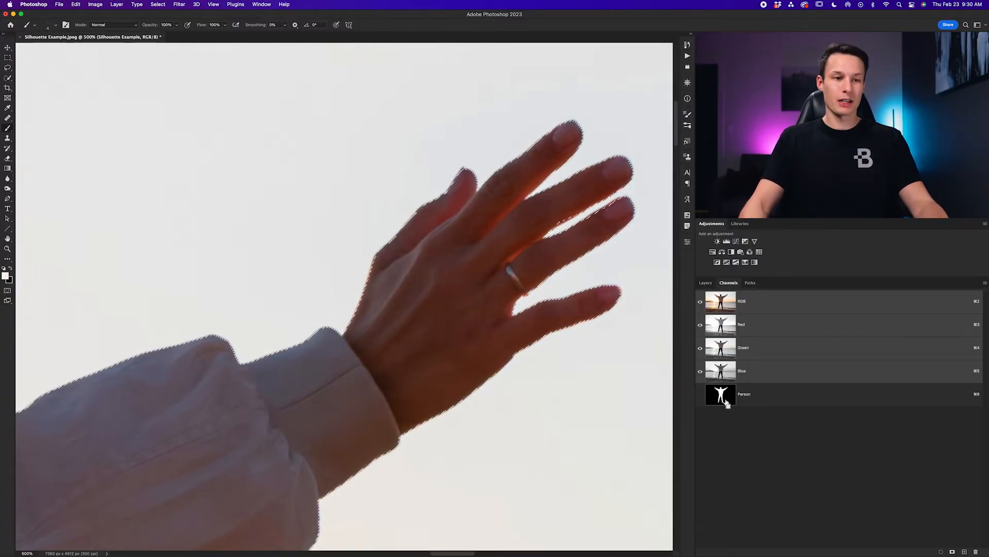
left_click(720, 393)
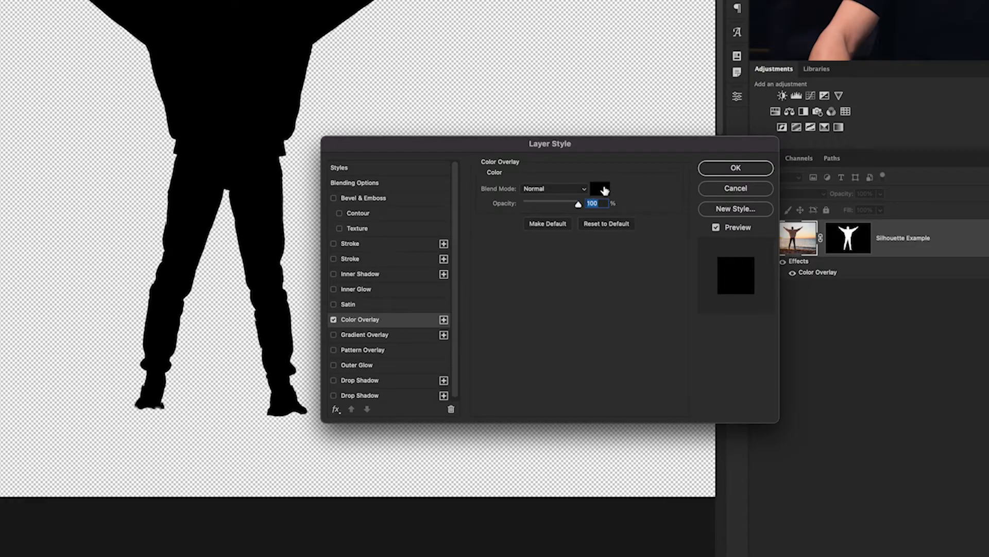
Apply a Color Overlay of #000000 to make the person a black silhouette.
left_click(599, 189)
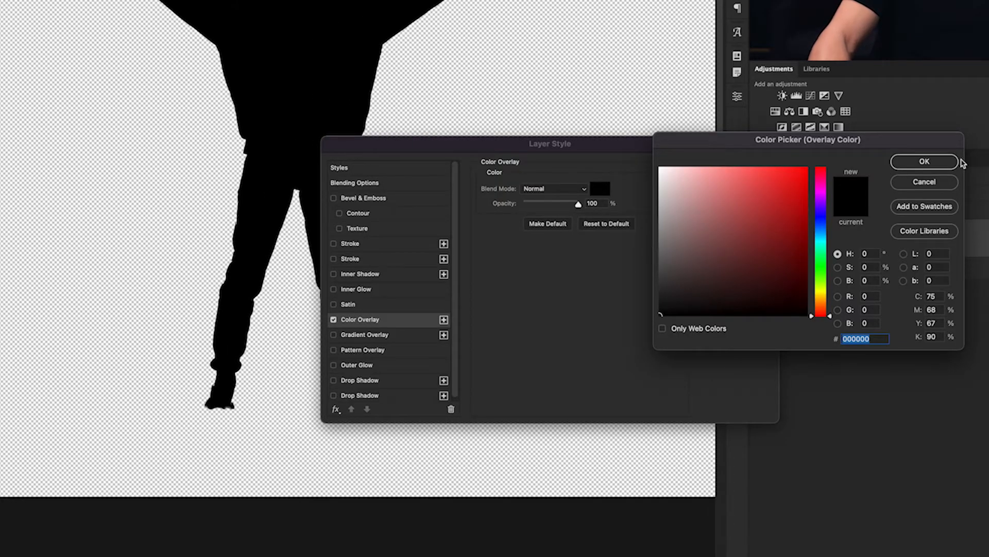
left_click(923, 161)
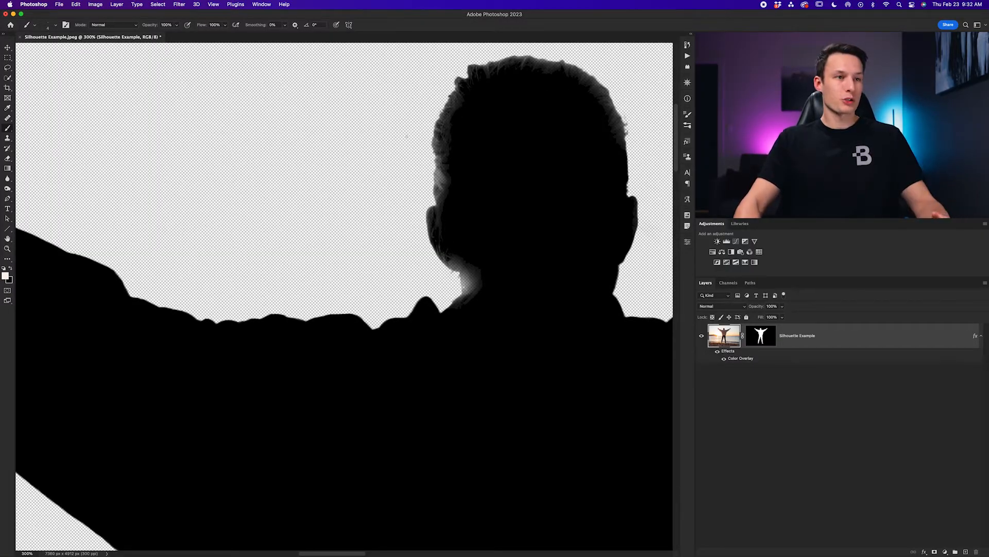
Paint on the layer mask to erase the light halo along the neck and ear.
left_click(761, 335)
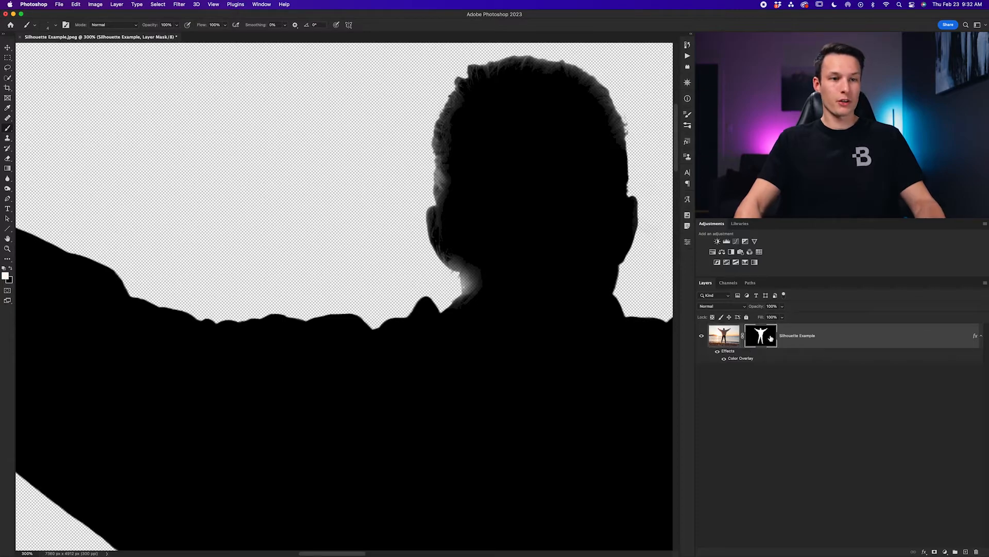
key("b")
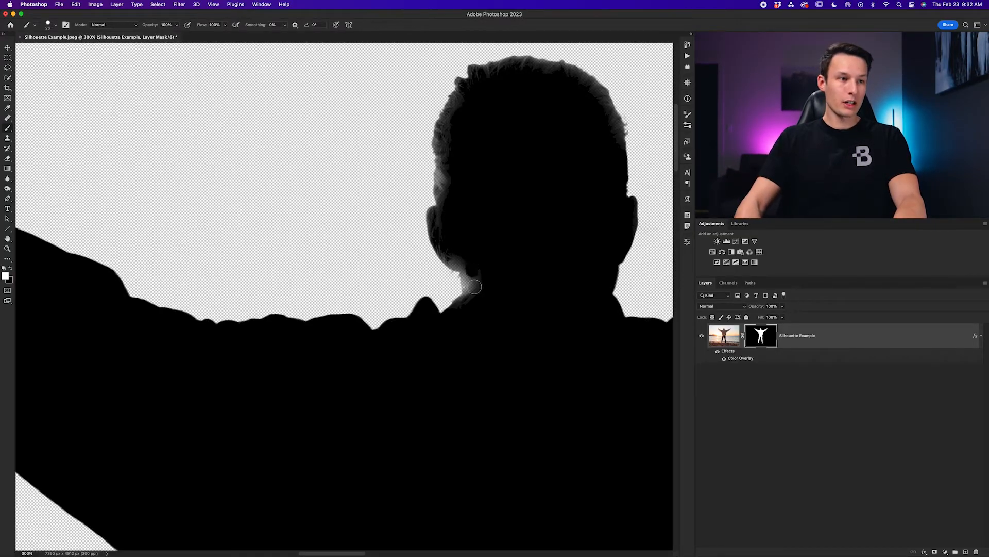
mouse_move(465, 260)
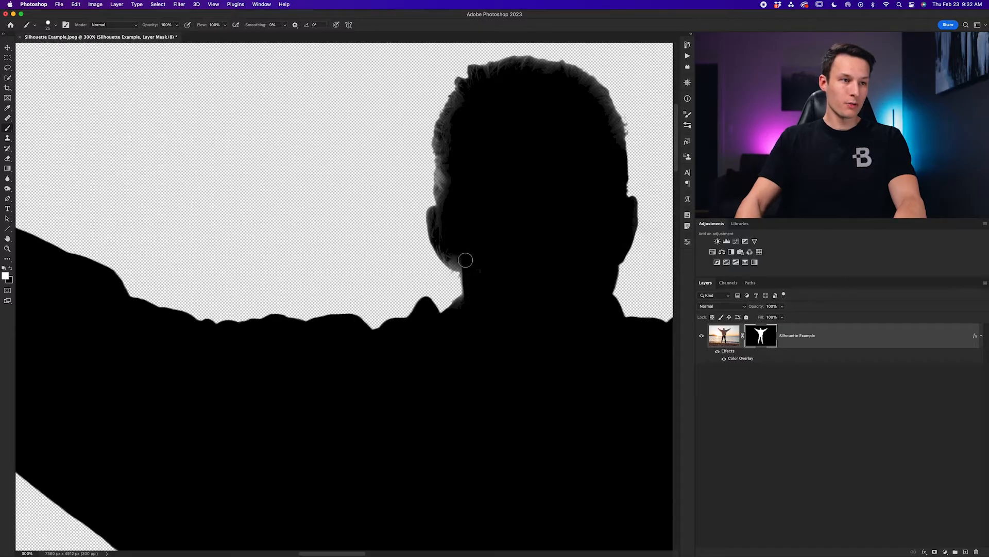
mouse_move(462, 263)
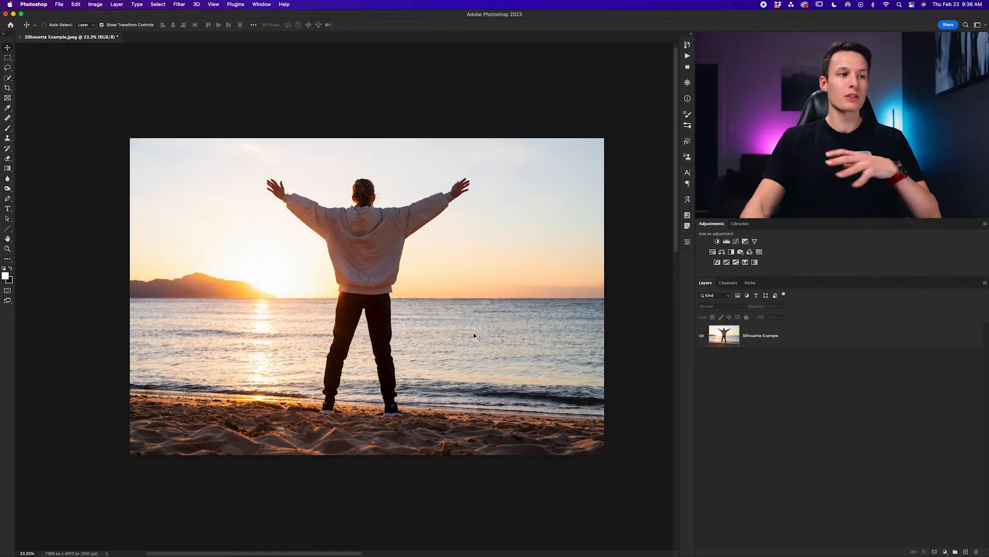
mouse_move(373, 266)
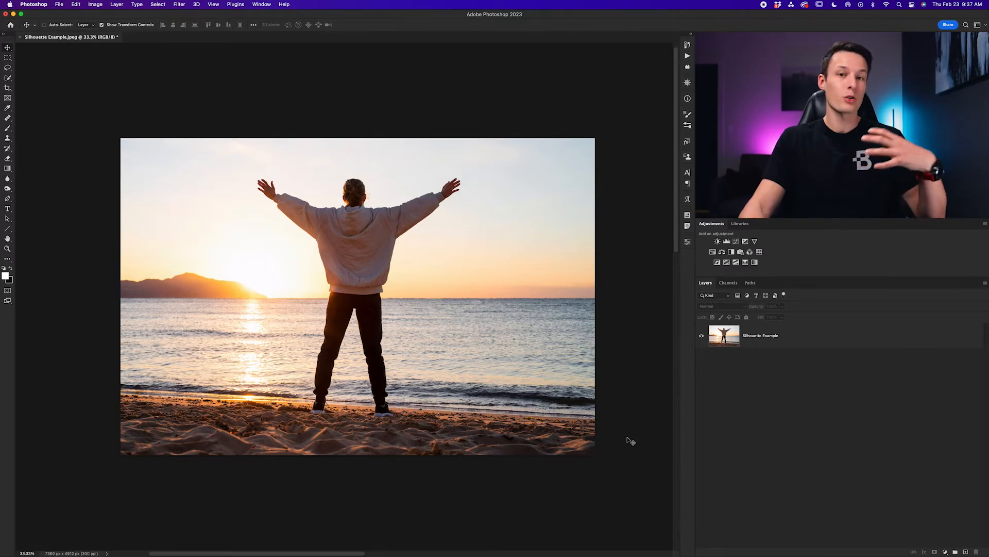
Duplicate the beach photo layer with Cmd+J to create the Person copy above Background.
left_click(758, 335)
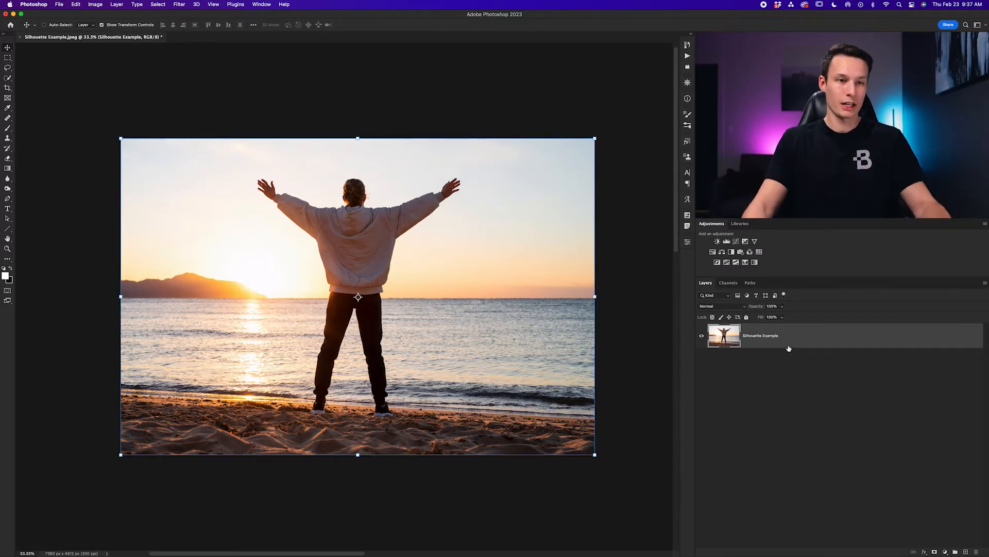
key("cmd+j")
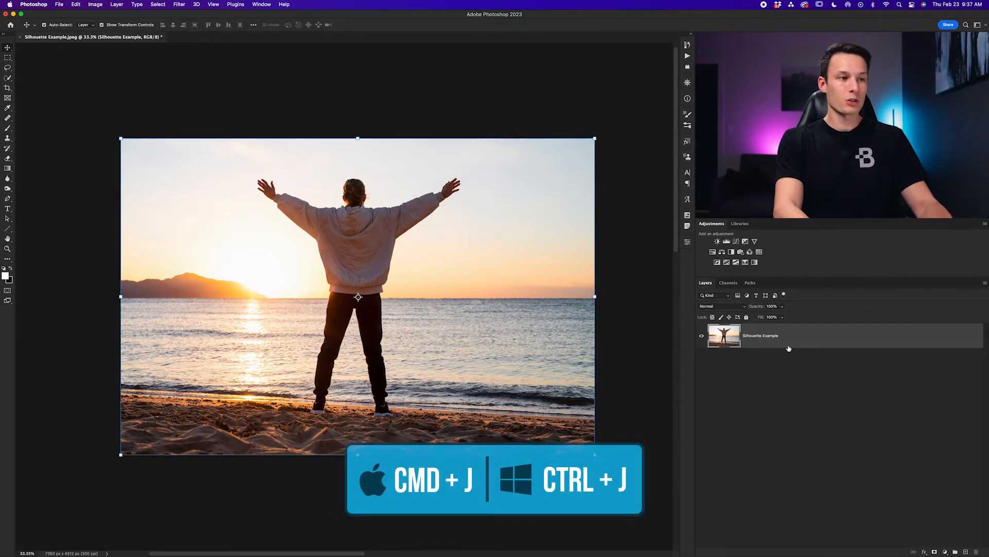
key("cmd+j")
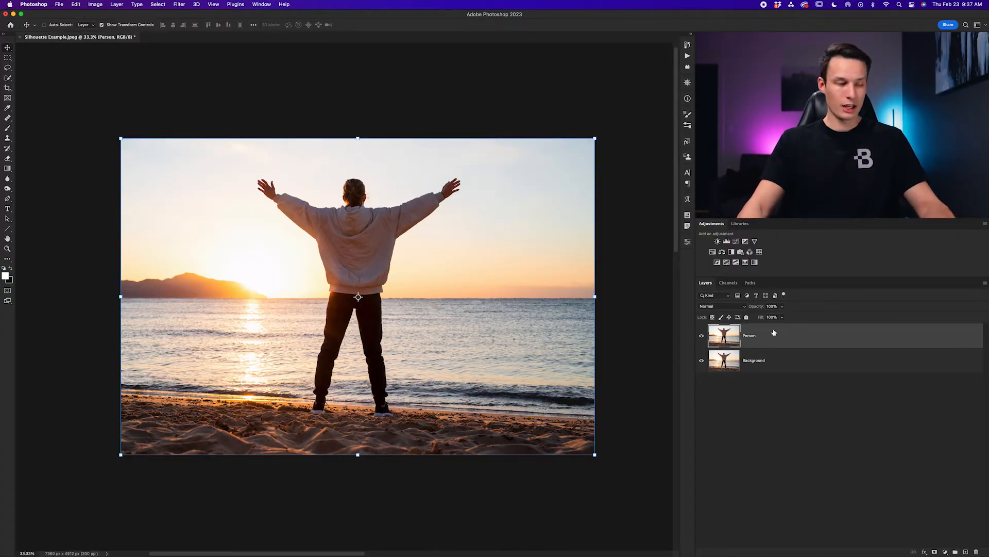
Run Select Subject (Device) to detect the person and mask the Person layer.
left_click(9, 80)
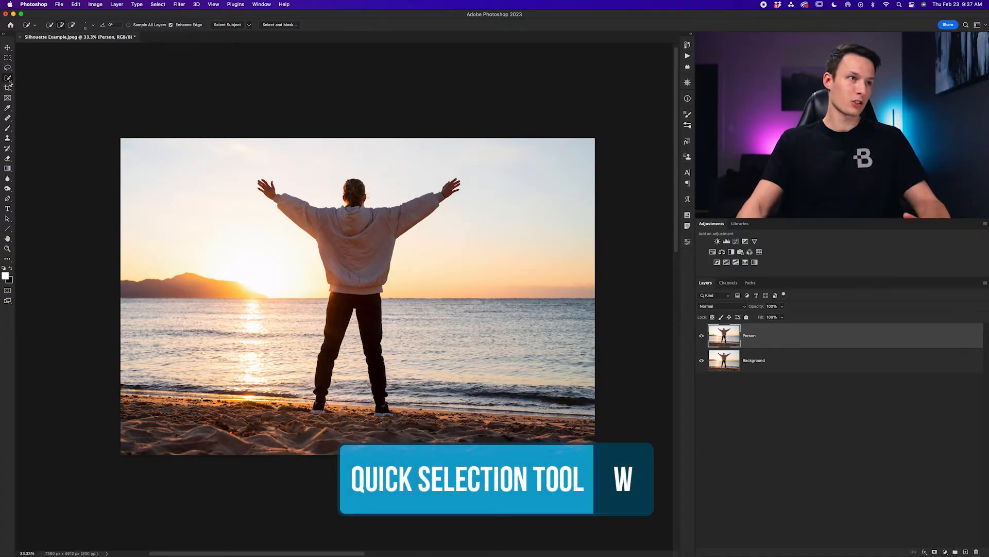
left_click(249, 24)
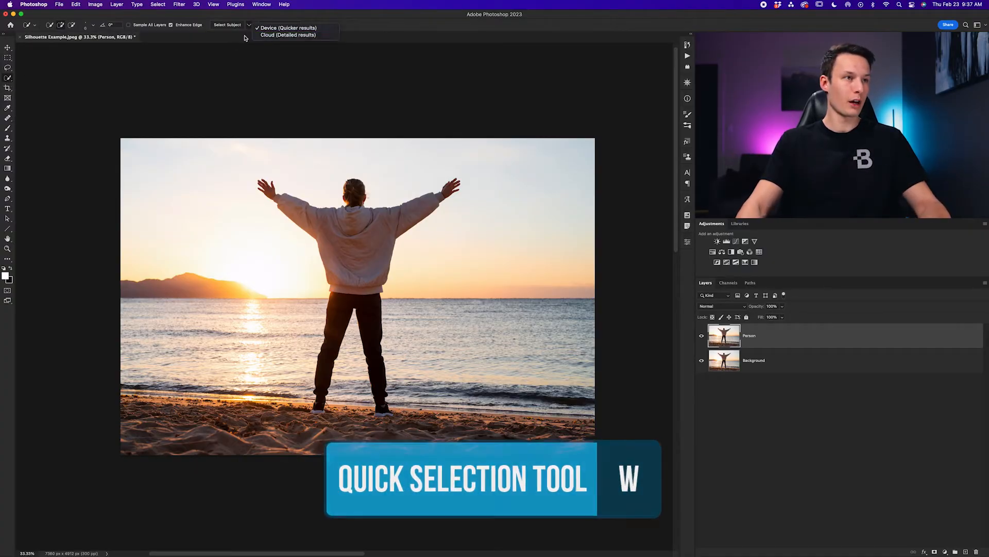
left_click(285, 27)
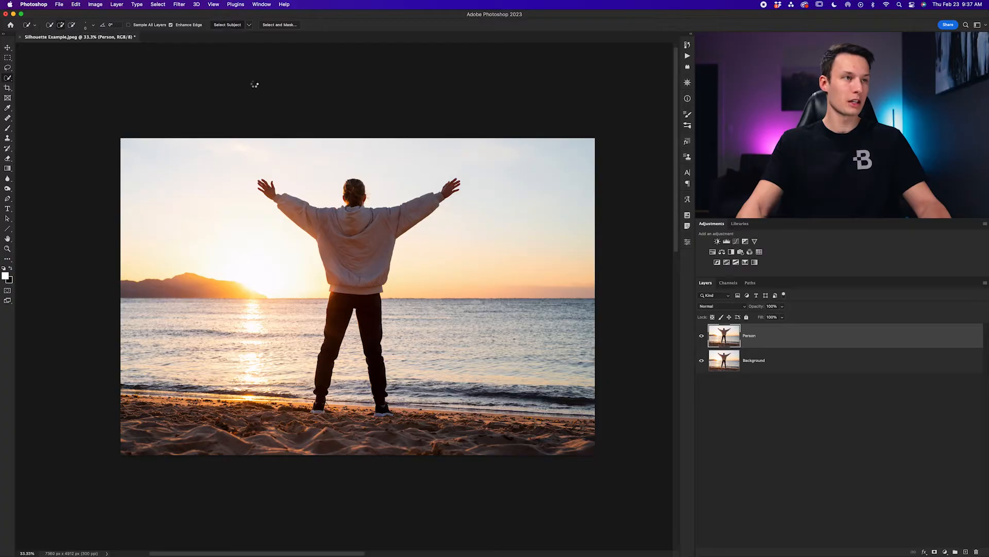
left_click(226, 25)
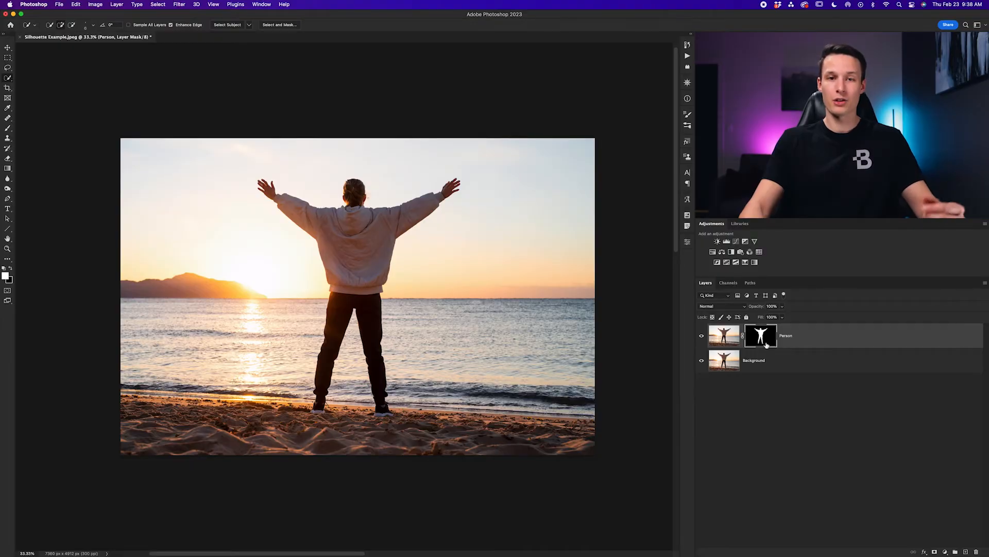
Start a new Solid Color fill layer from the Layer menu.
left_click(117, 4)
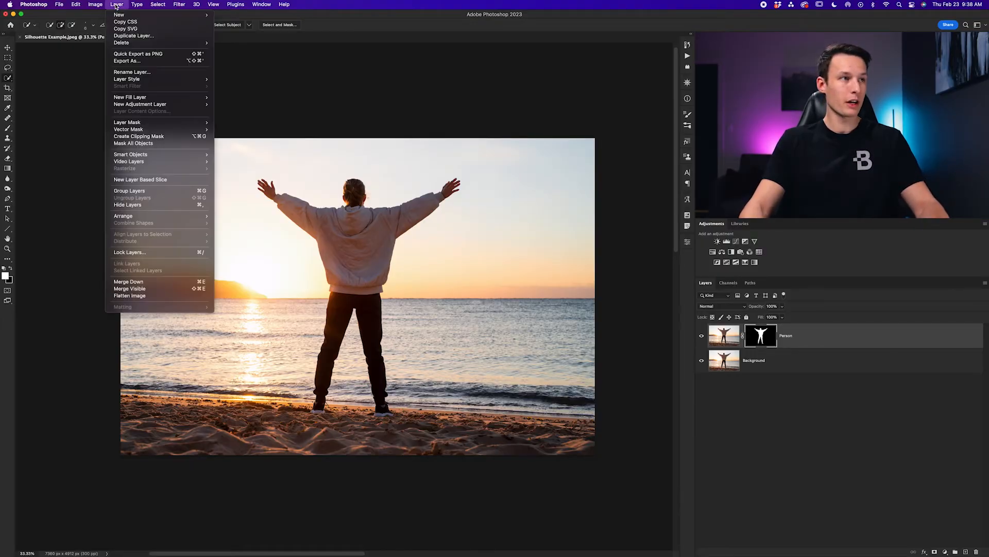
left_click(130, 97)
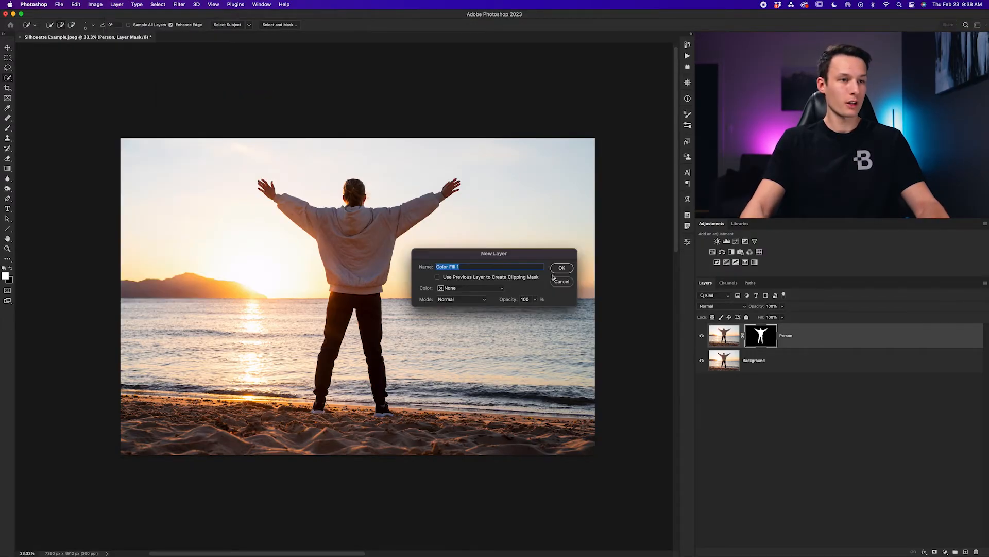
Confirm the black fill layer clipped to Person, forming the silhouette.
left_click(561, 267)
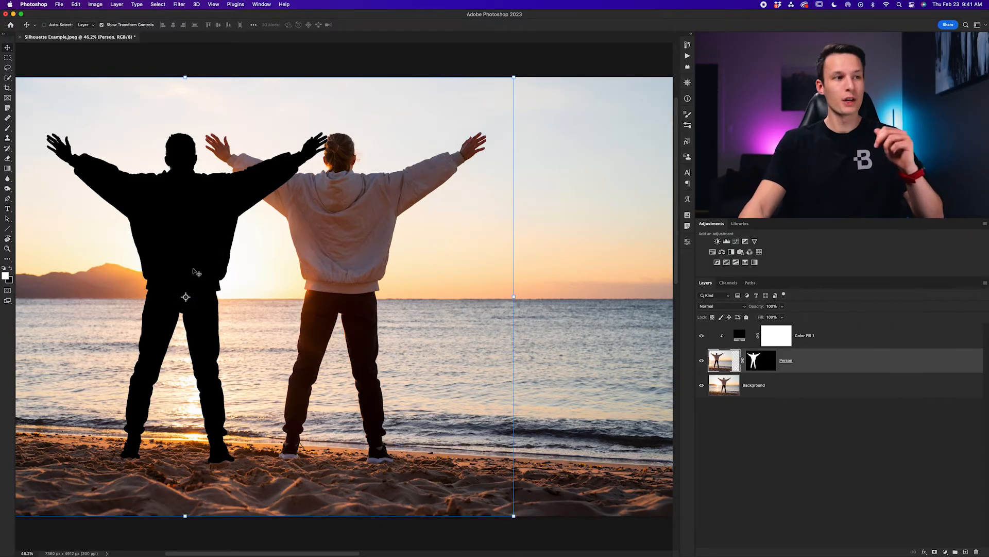
mouse_move(321, 280)
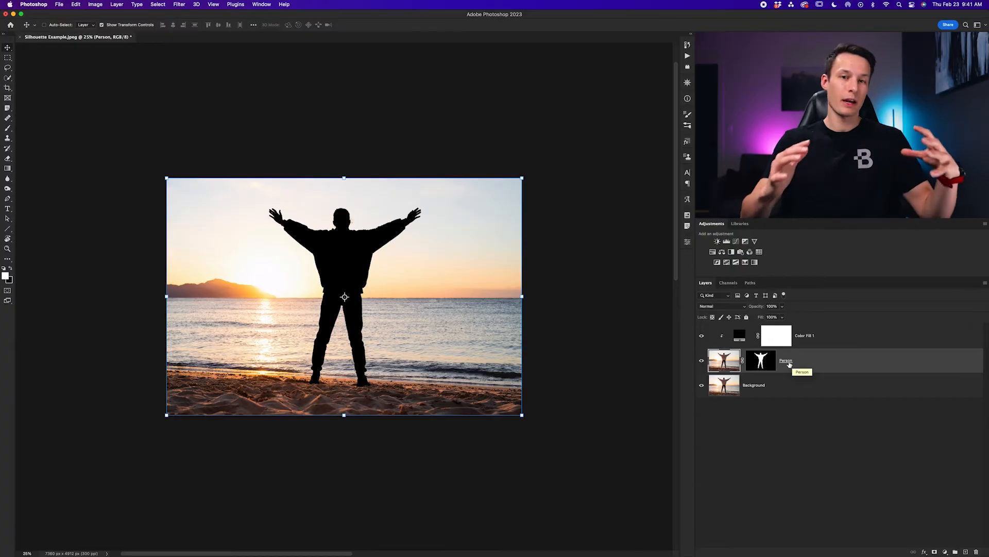
Load the person's outline as a selection and expand it by 20 pixels.
left_click(760, 360)
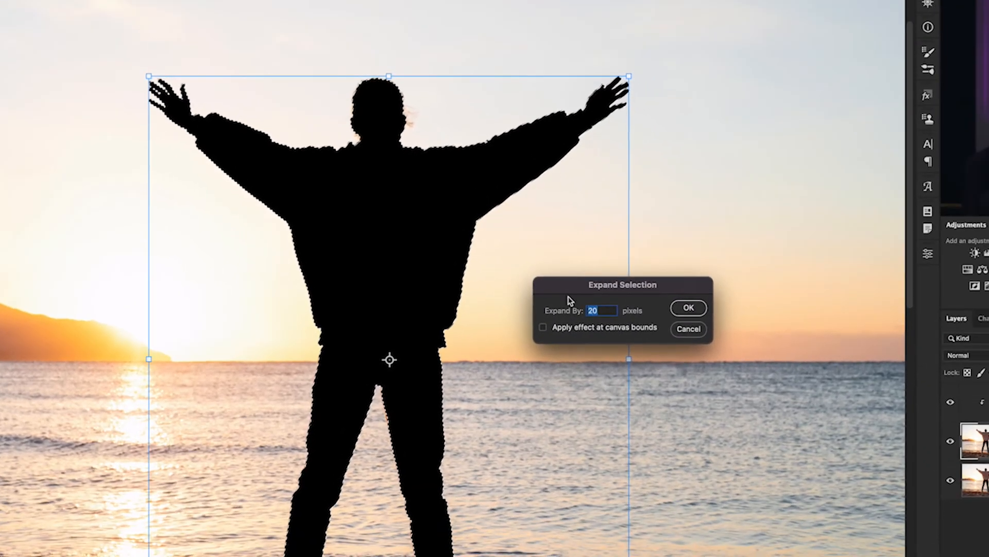
left_click(687, 308)
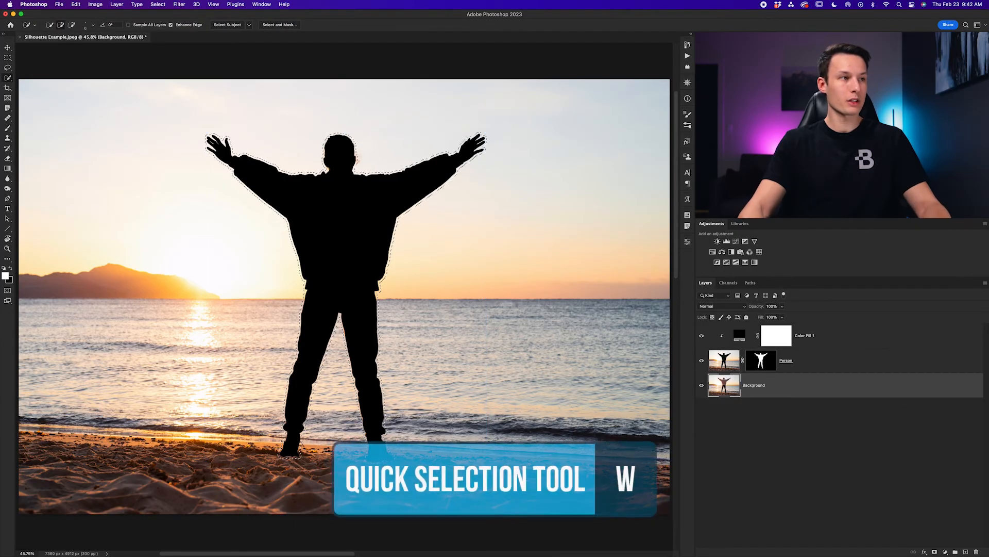
Apply Content-Aware Fill to erase the original figure from the Background layer.
right_click(341, 231)
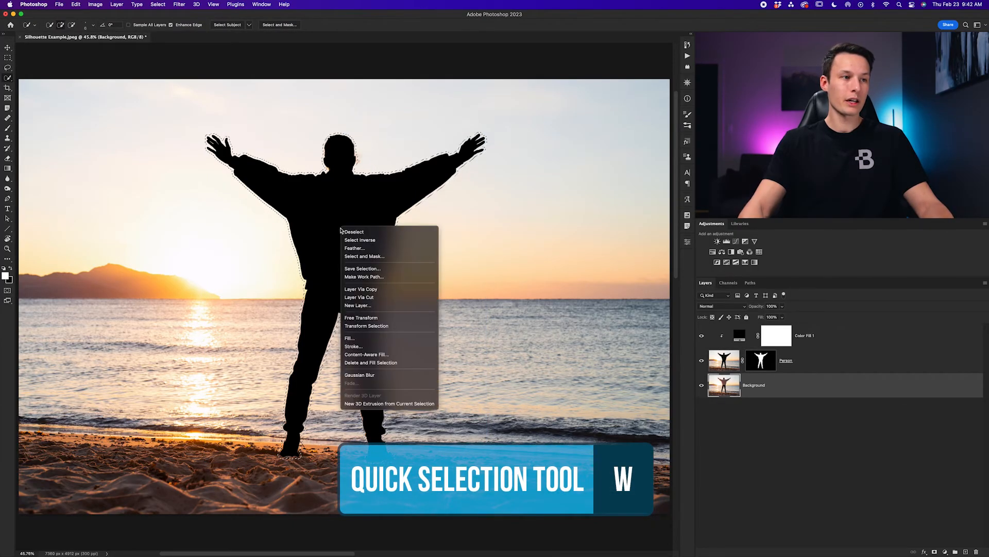
mouse_move(385, 354)
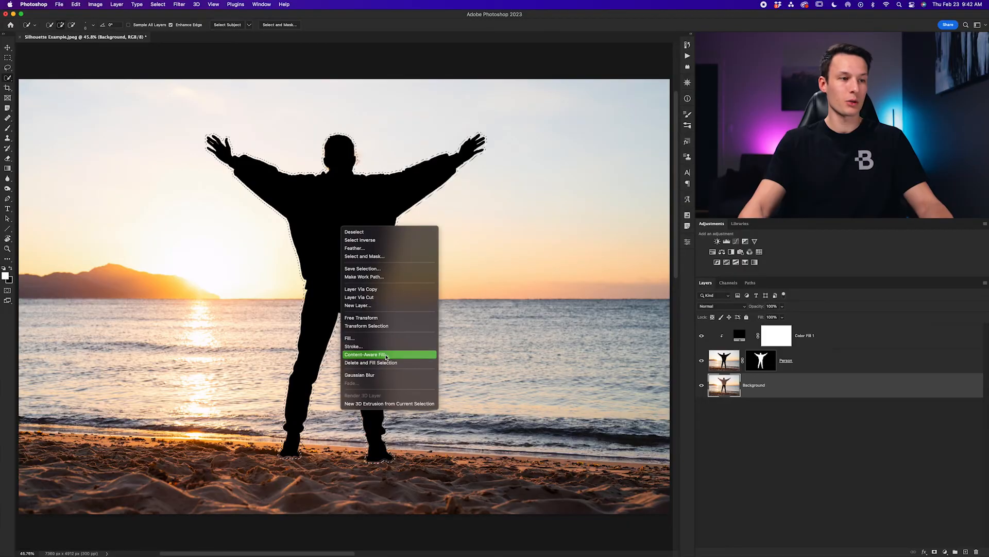
left_click(364, 354)
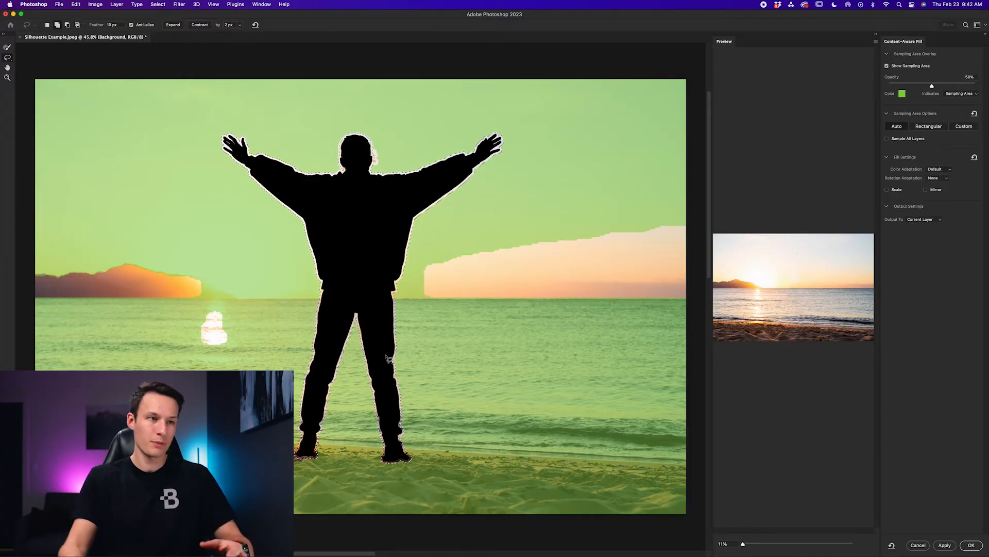
mouse_move(546, 193)
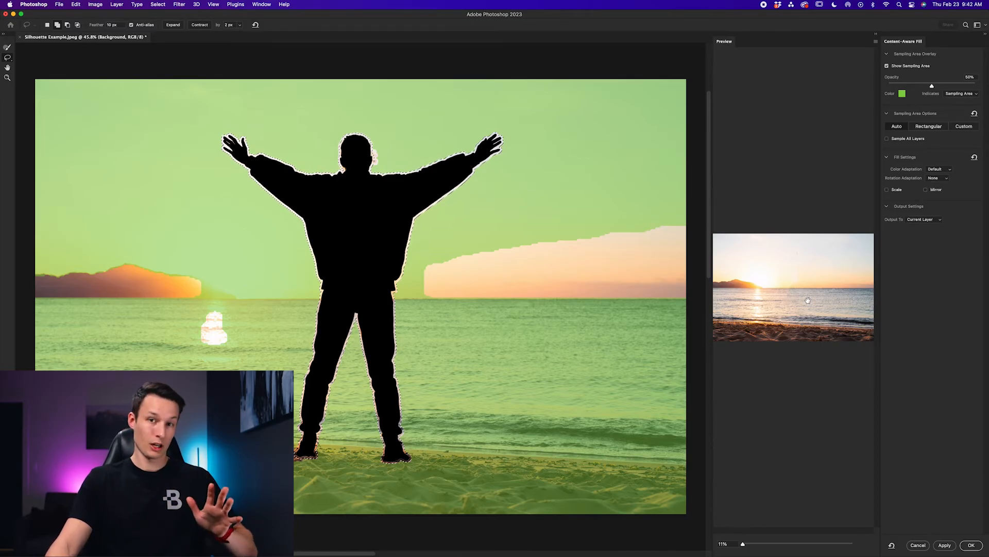
left_click(945, 544)
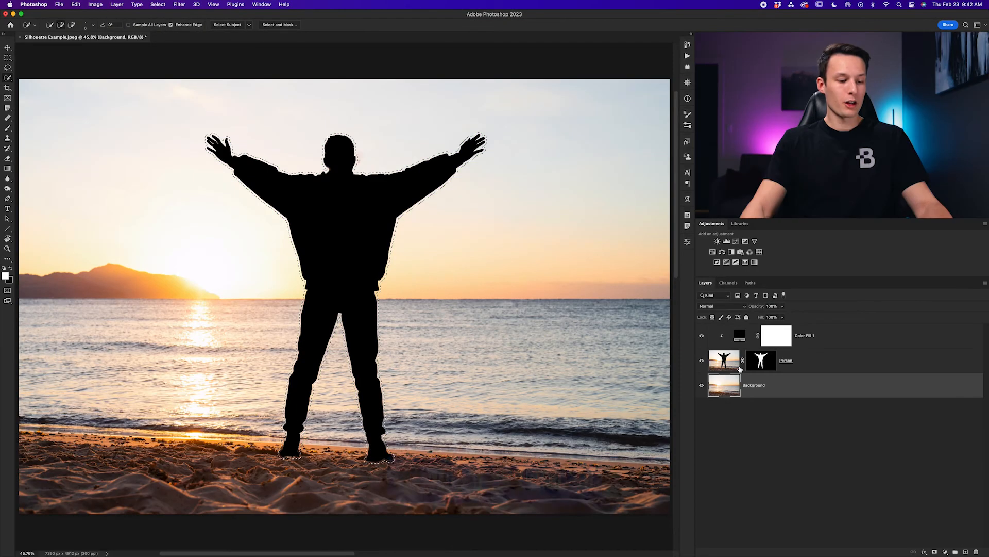
Drop the active selection before retouching the sky seams.
key("cmd+d")
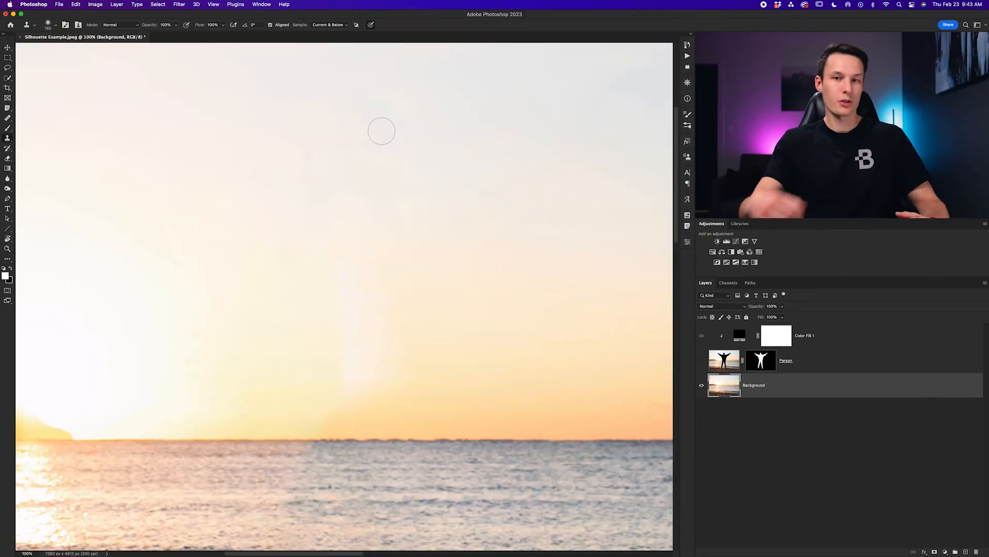
mouse_move(403, 272)
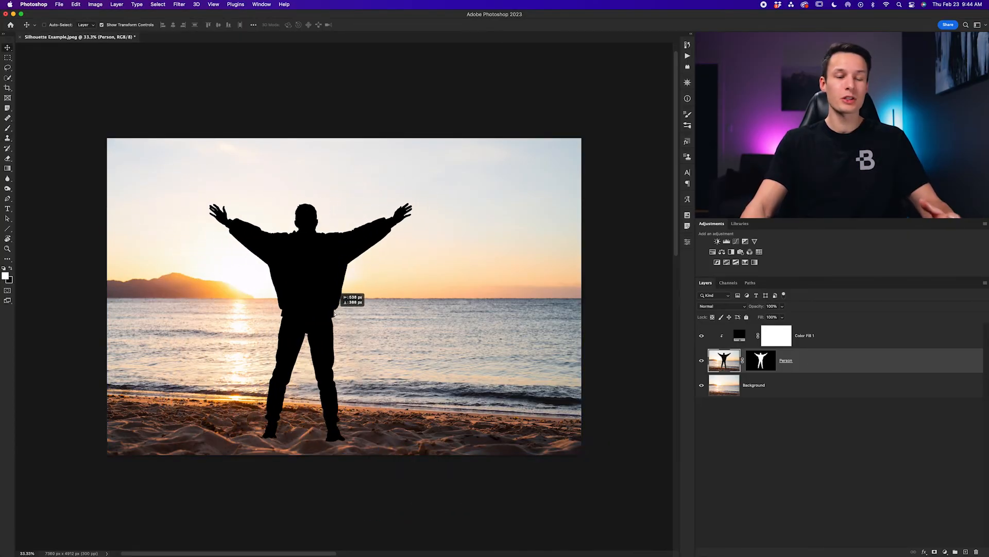
Drag the black silhouette to the left side of the frame.
left_click_drag(309, 309, 265, 293)
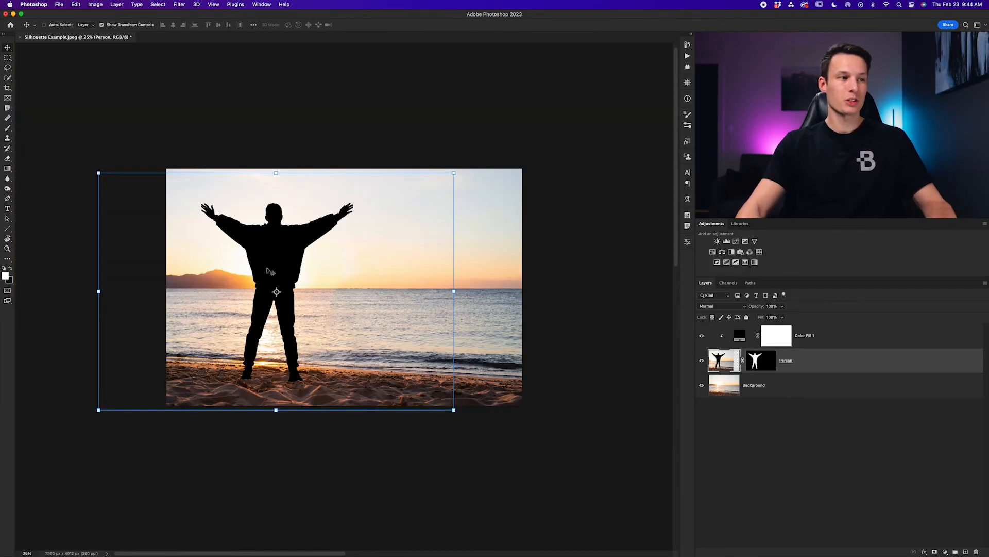
left_click_drag(276, 291, 277, 261)
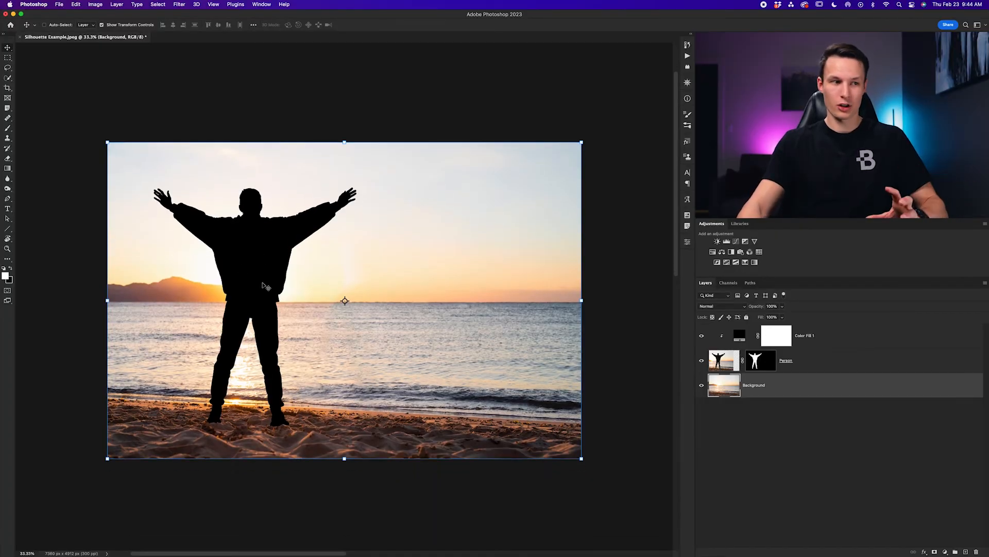
mouse_move(284, 360)
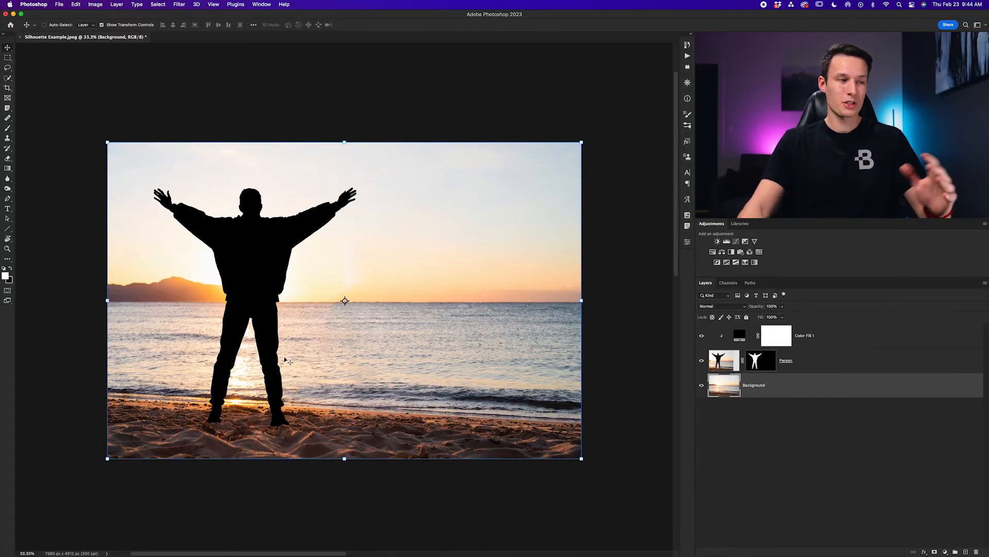
mouse_move(495, 356)
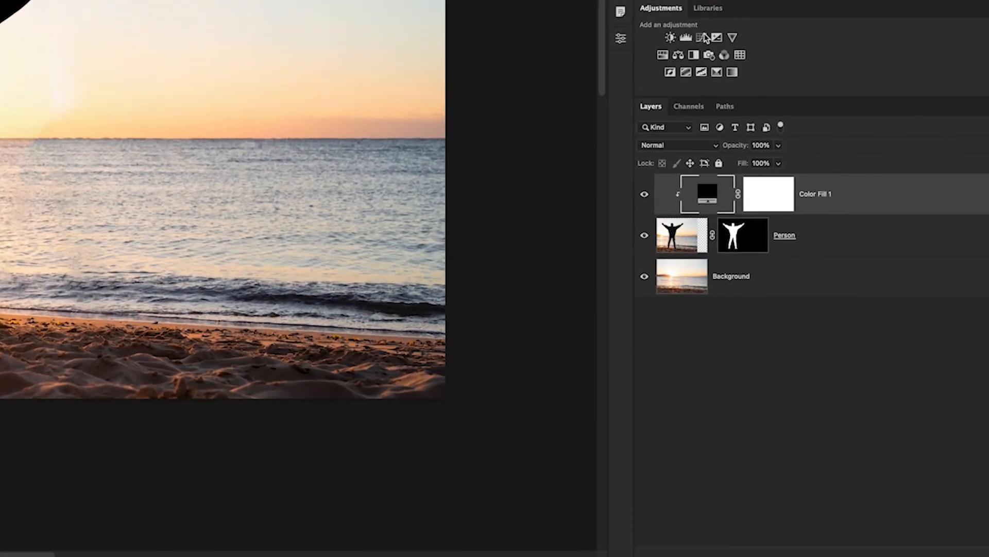
Add a darkening Curves adjustment layer and invert its mask to black.
left_click(717, 37)
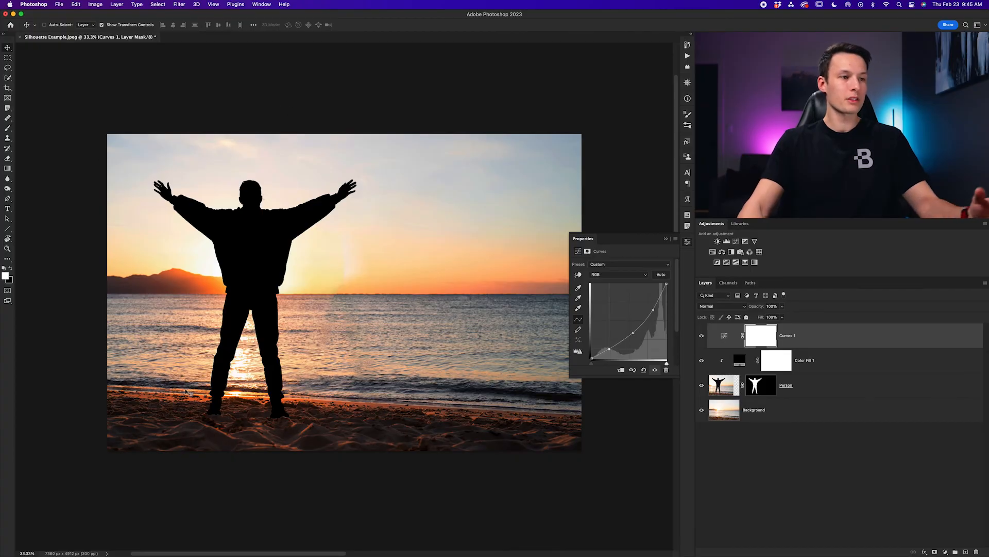
key("cmd+i")
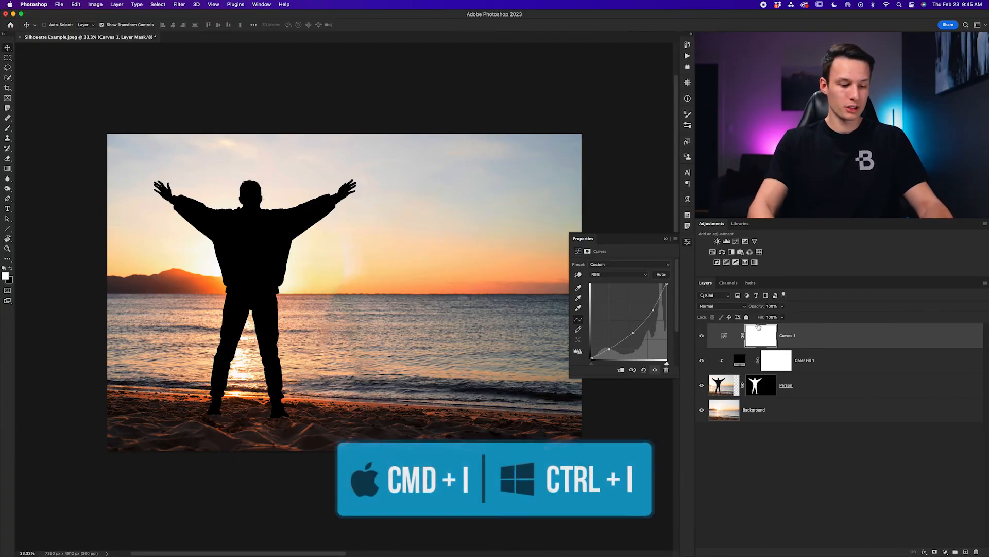
key("cmd+i")
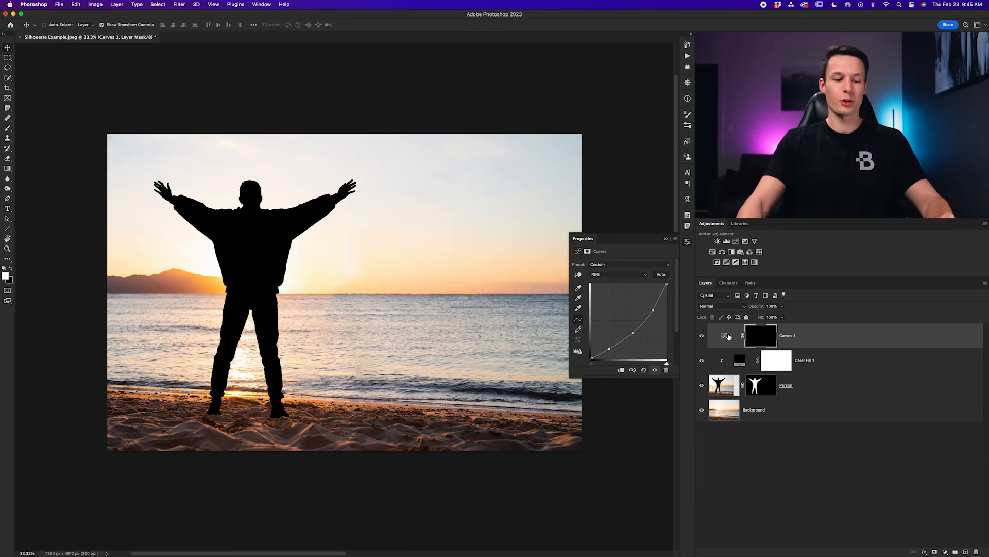
Pick a Basics black-to-white gradient preset for painting the Curves mask.
key("g")
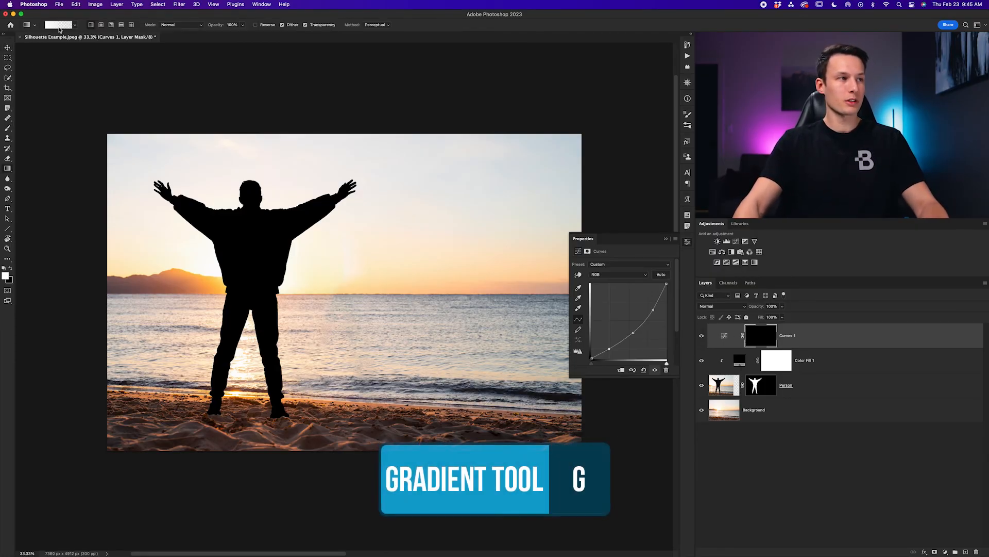
left_click(57, 25)
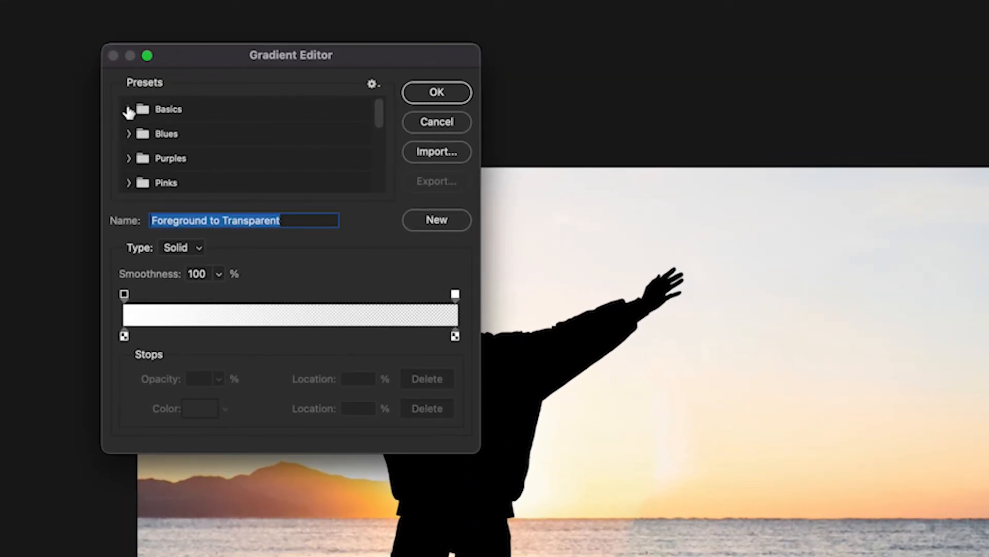
left_click(128, 109)
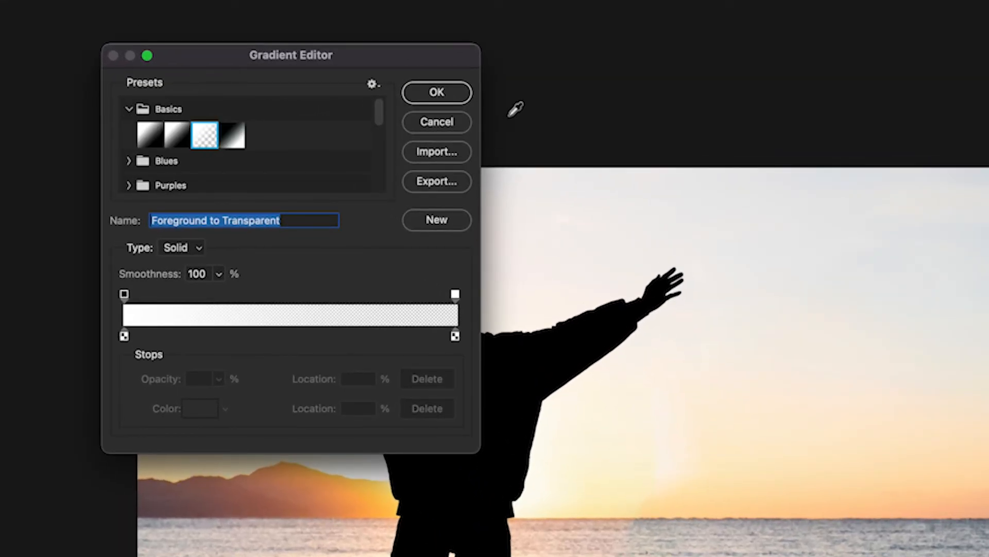
left_click(436, 91)
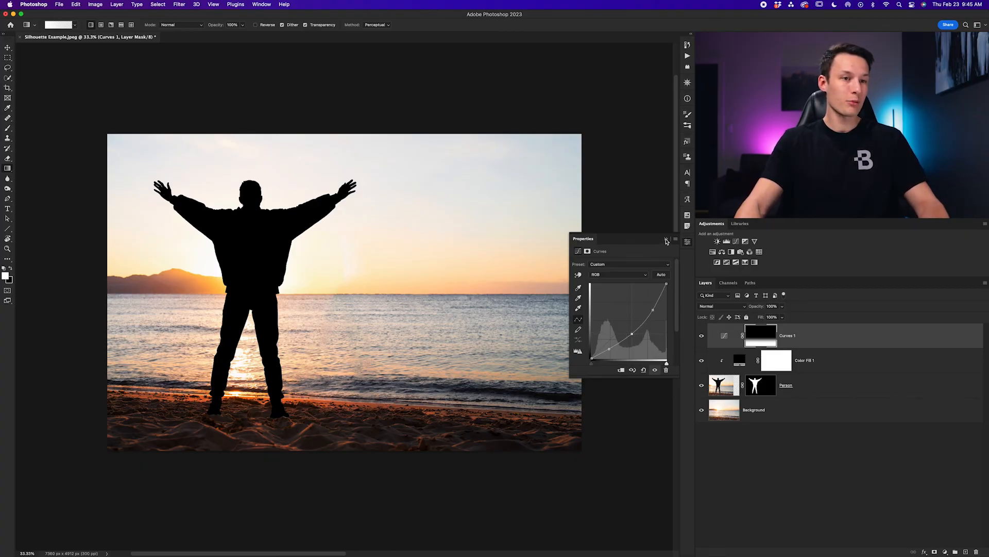
Dismiss the Curves properties and make the Color Fill 1 layer active.
left_click(666, 241)
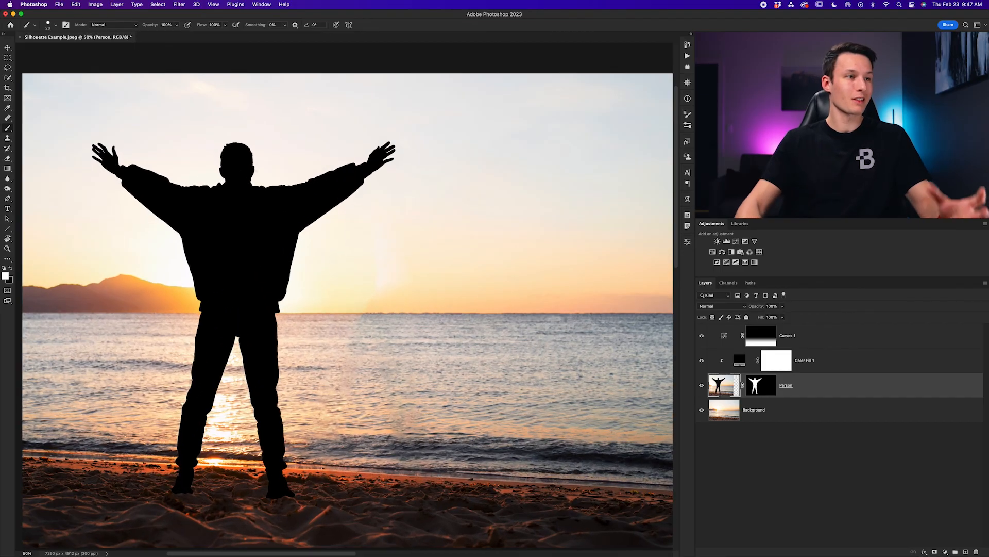
left_click(805, 361)
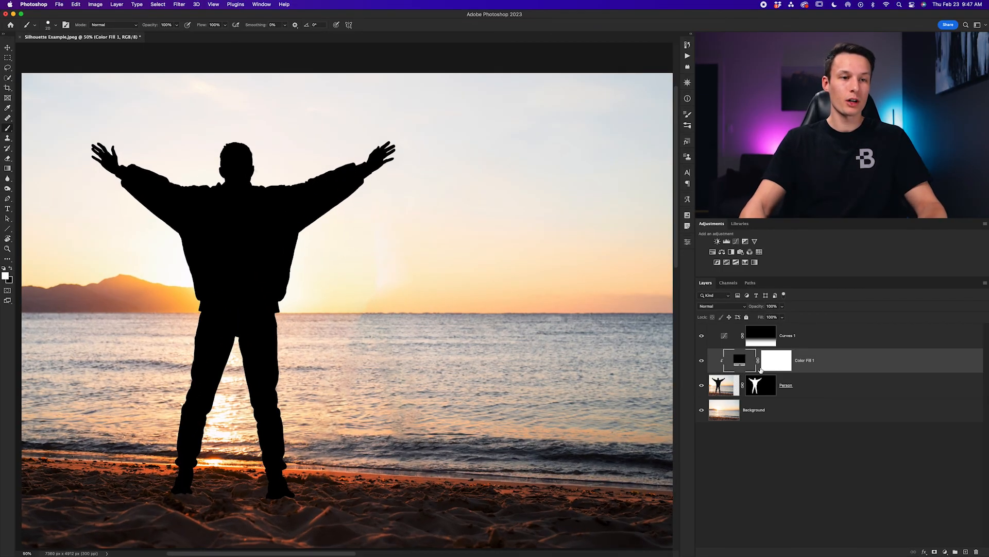